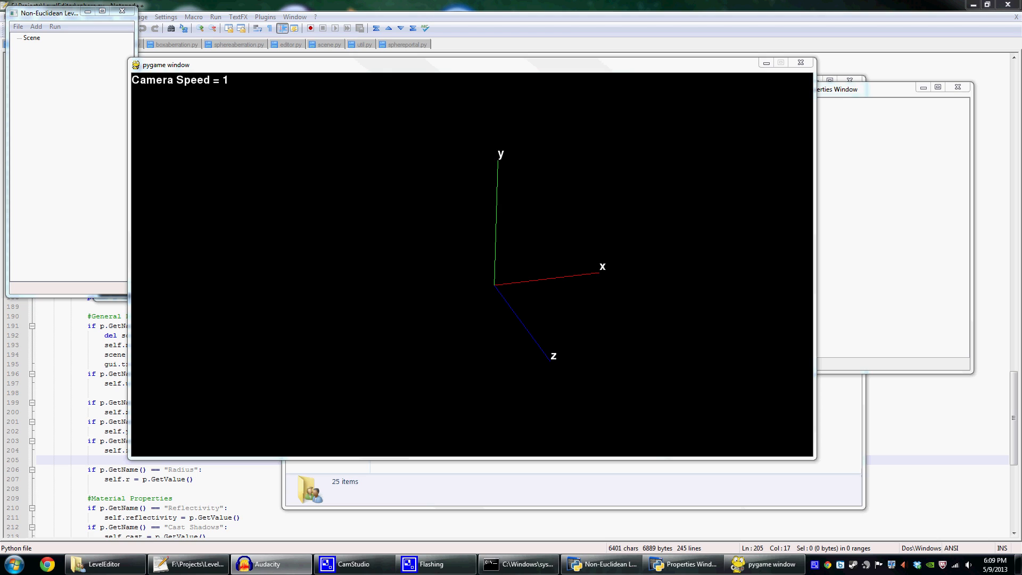
pyautogui.moveTo(352, 205)
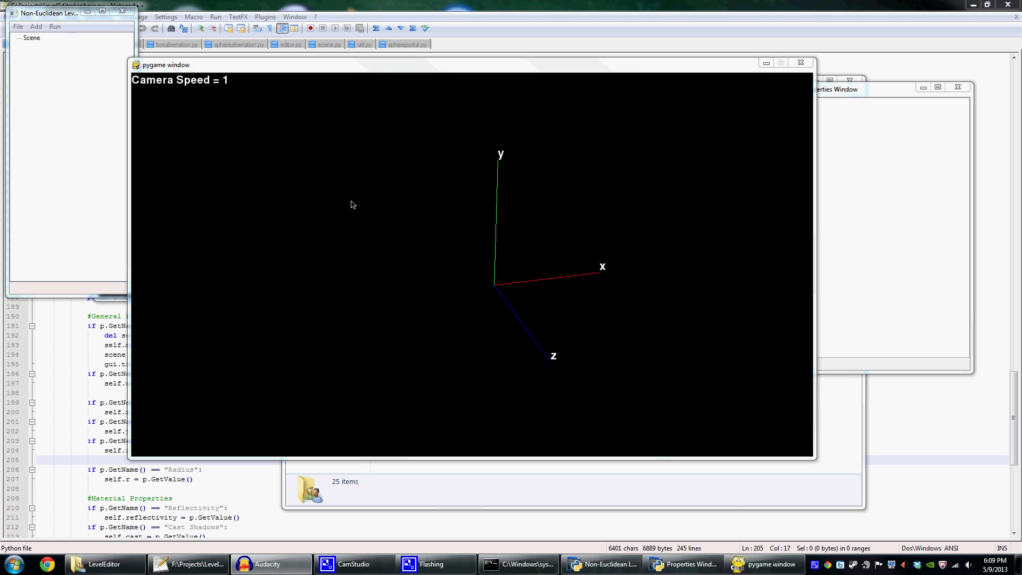
pyautogui.moveTo(460, 266)
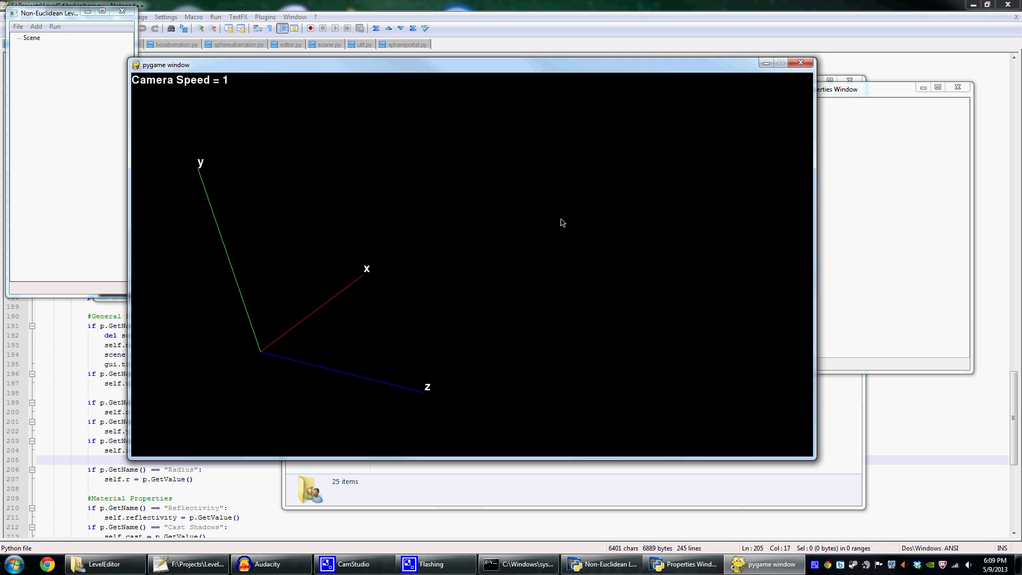
pyautogui.moveTo(654, 208)
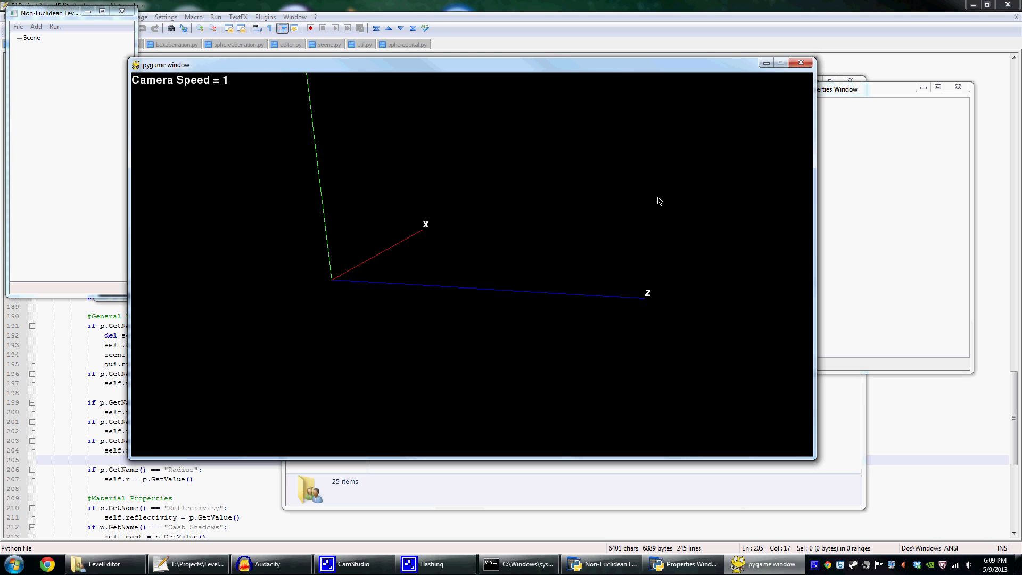
pyautogui.moveTo(452, 227)
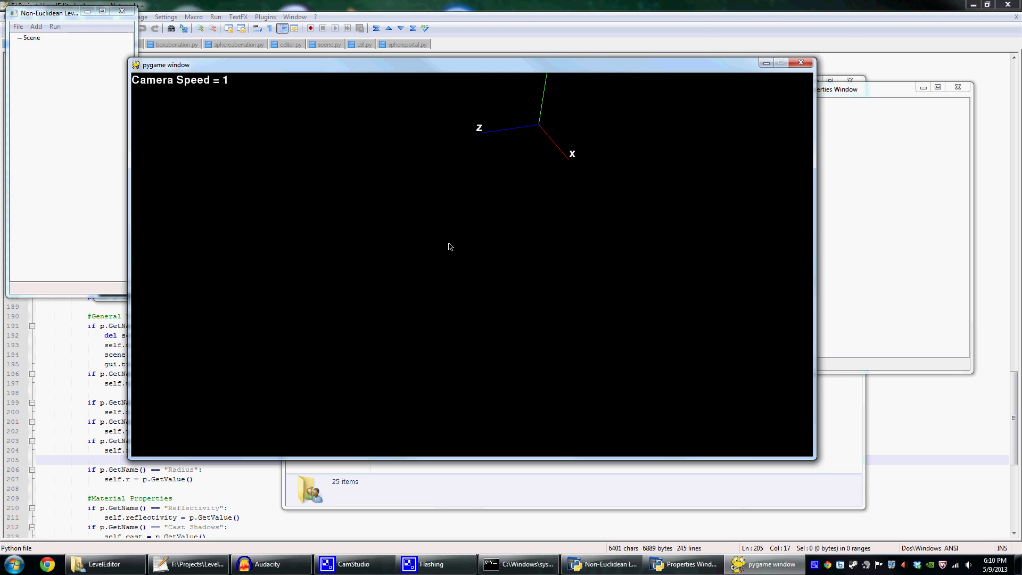
# Create a ground plane, Plane1, from the Add menu as the scene's floor.
pyautogui.moveTo(448, 246); pyautogui.dragTo(574, 225)
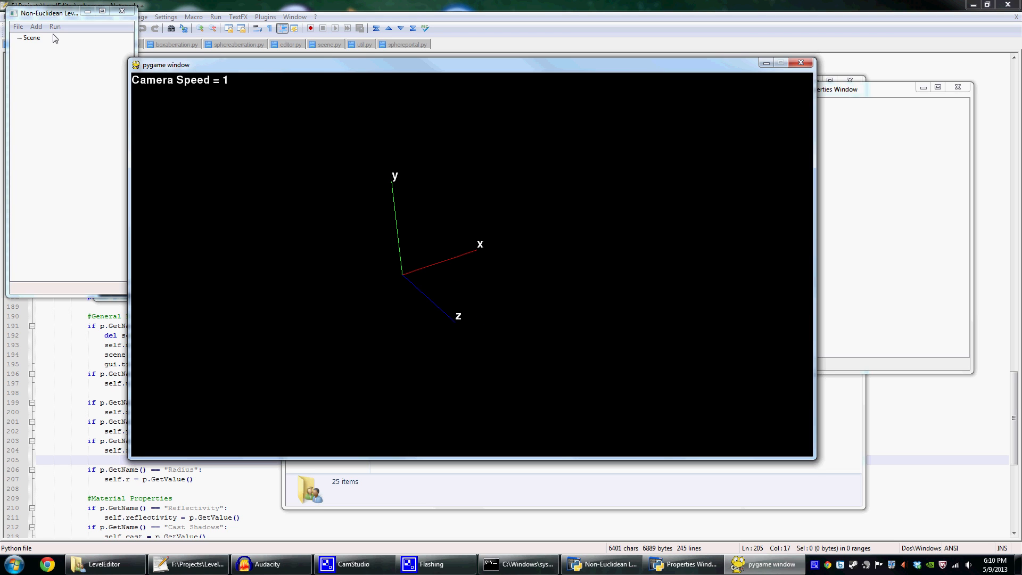
pyautogui.click(36, 26)
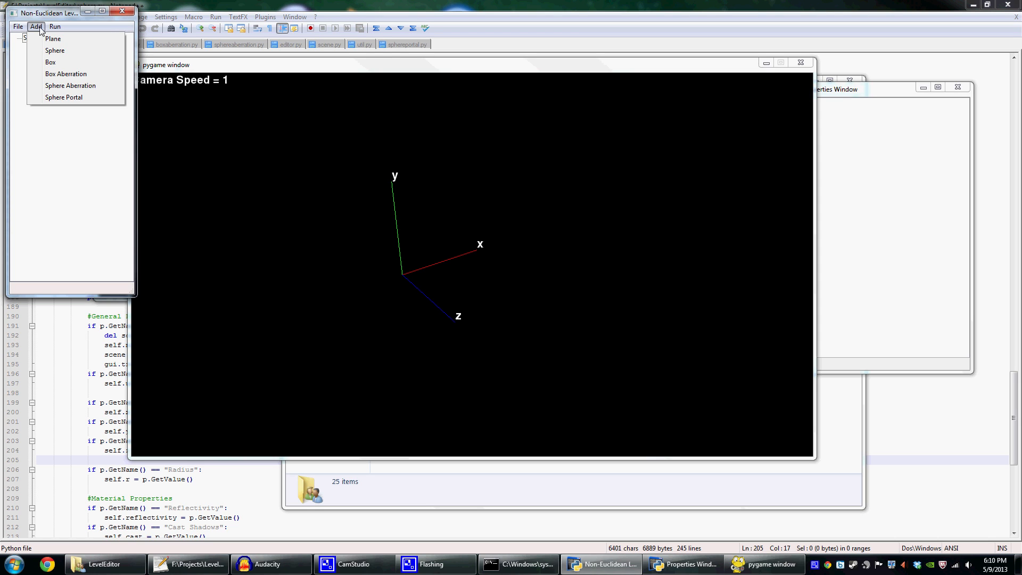
pyautogui.moveTo(53, 38)
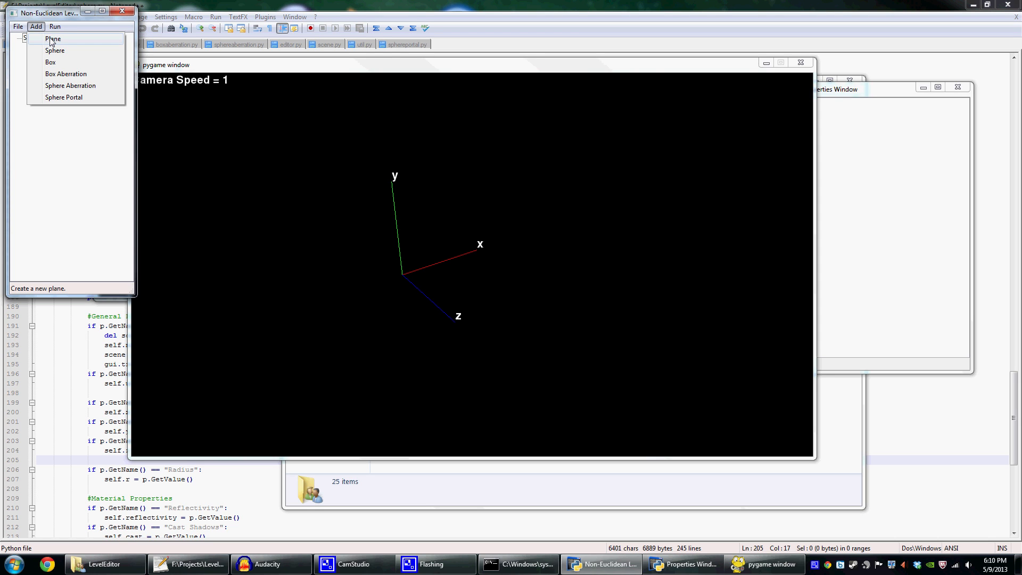
pyautogui.click(54, 39)
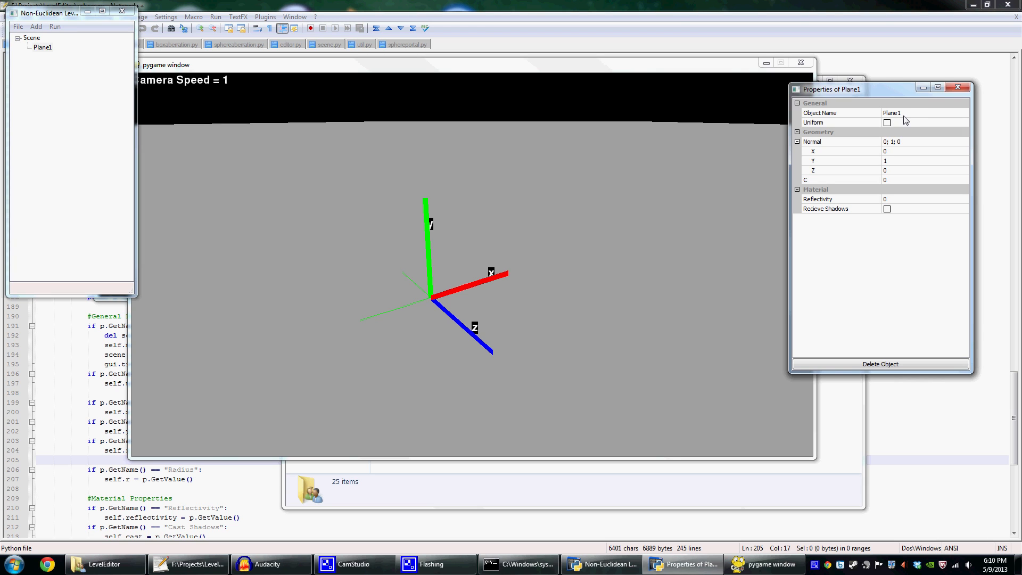
pyautogui.moveTo(888, 126)
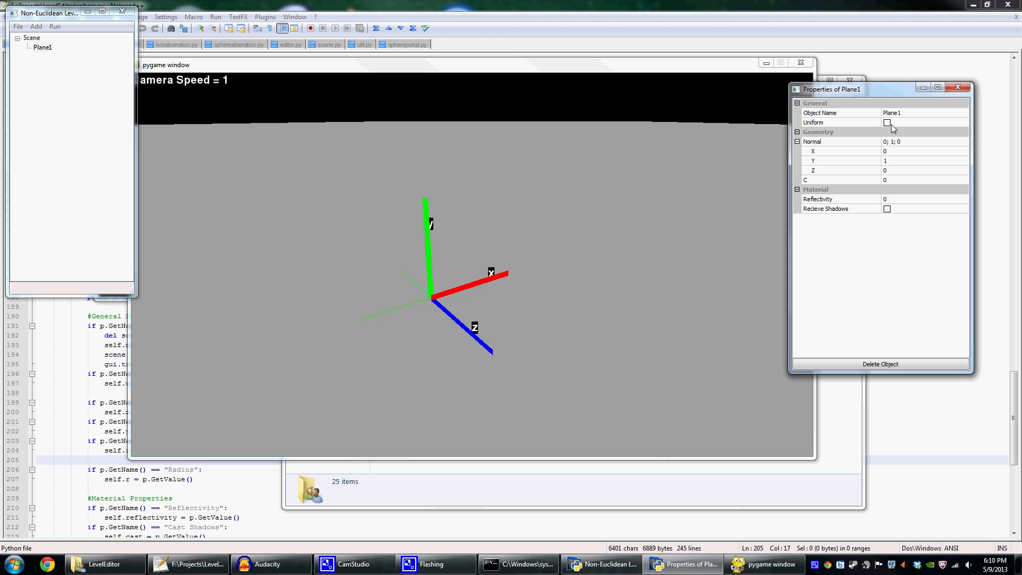
pyautogui.moveTo(891, 135)
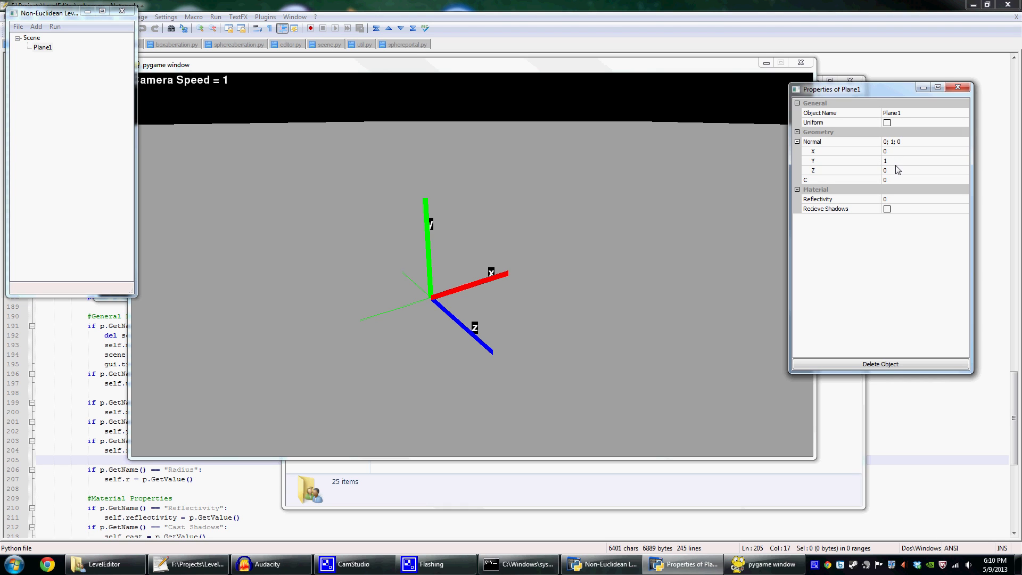
pyautogui.moveTo(896, 209)
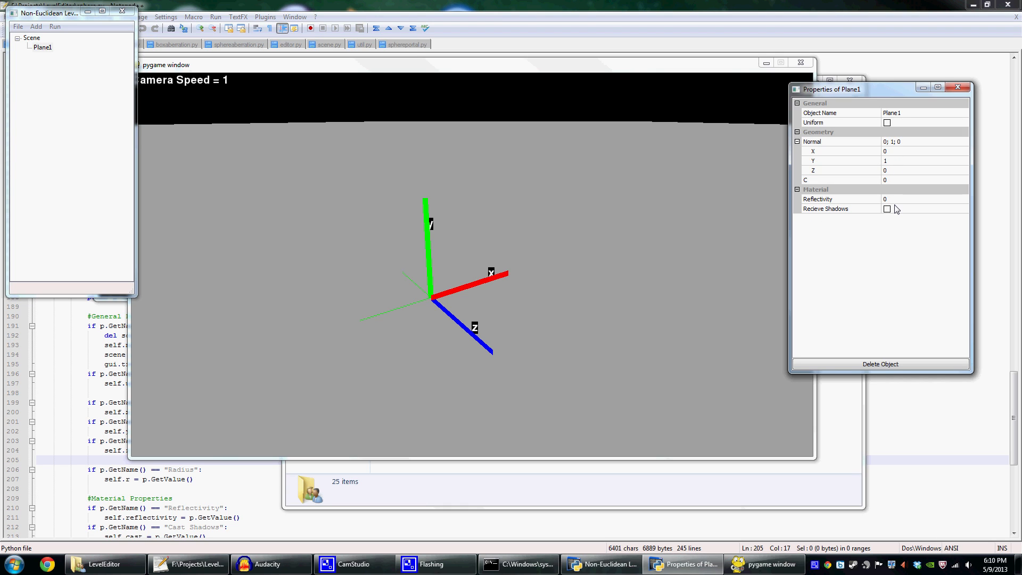
pyautogui.moveTo(873, 207)
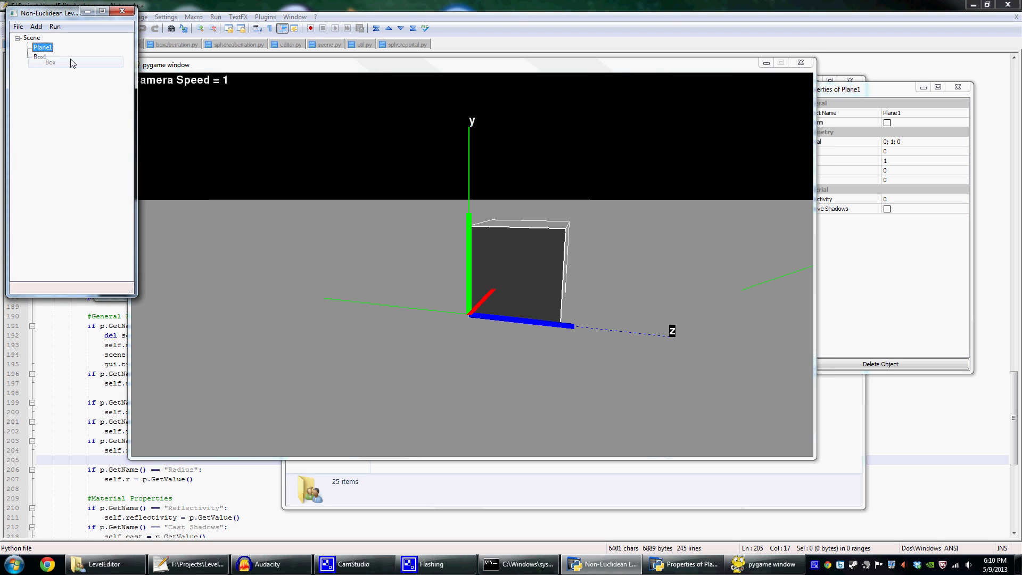
# Create Box1 and translate it along z to sit near the origin.
pyautogui.click(41, 57)
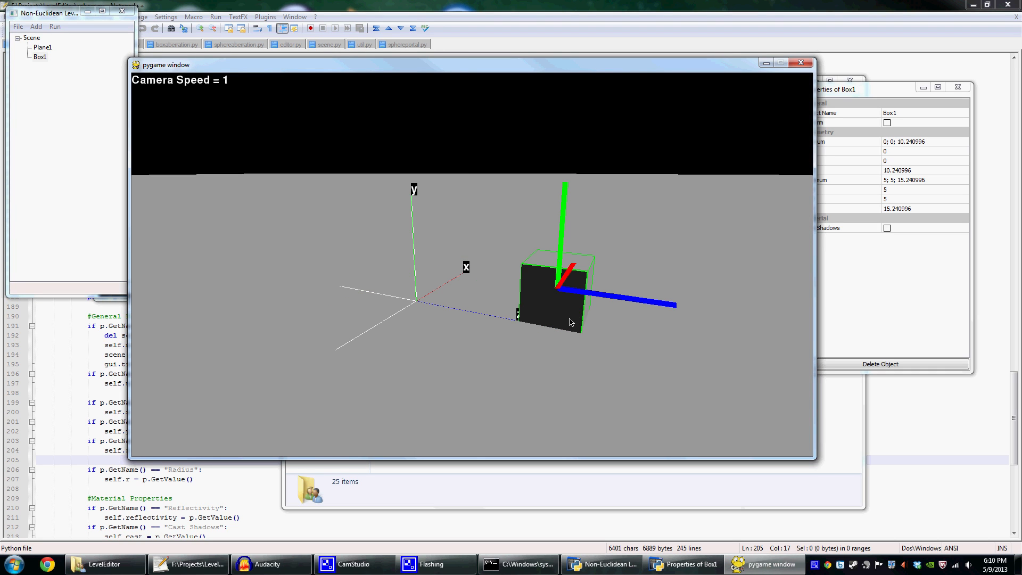
pyautogui.moveTo(571, 323); pyautogui.dragTo(460, 320)
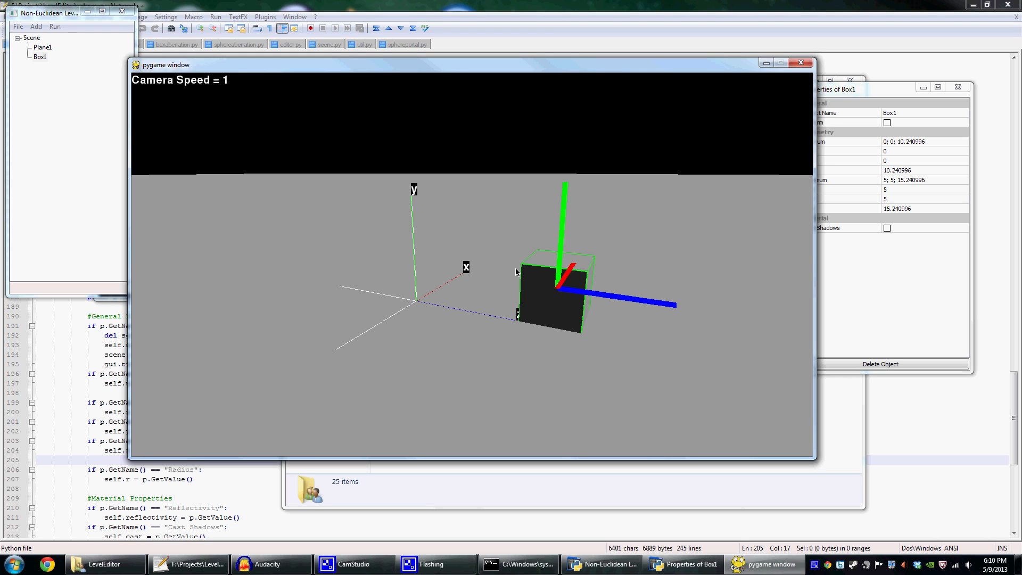
pyautogui.moveTo(564, 308)
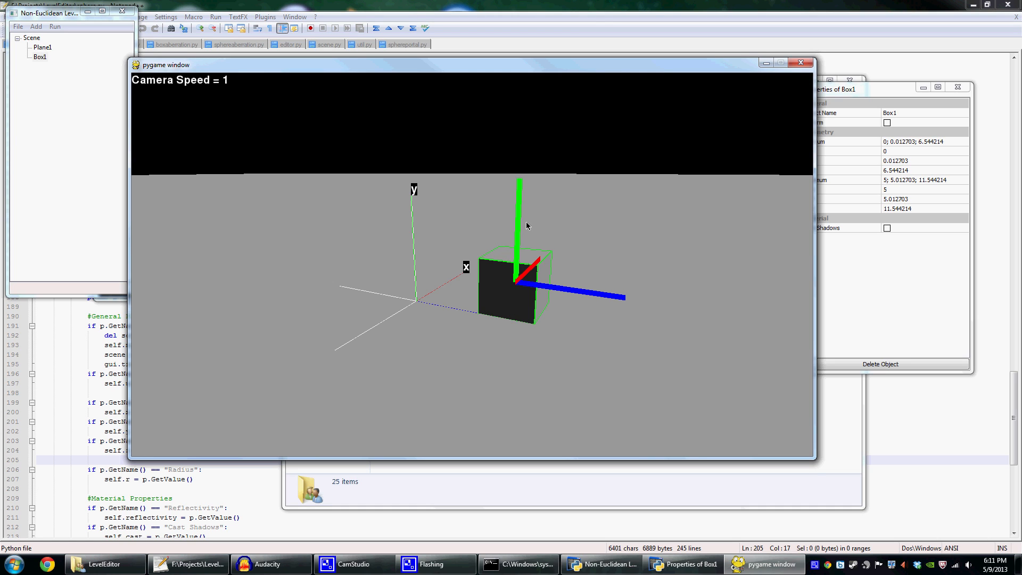
pyautogui.click(42, 47)
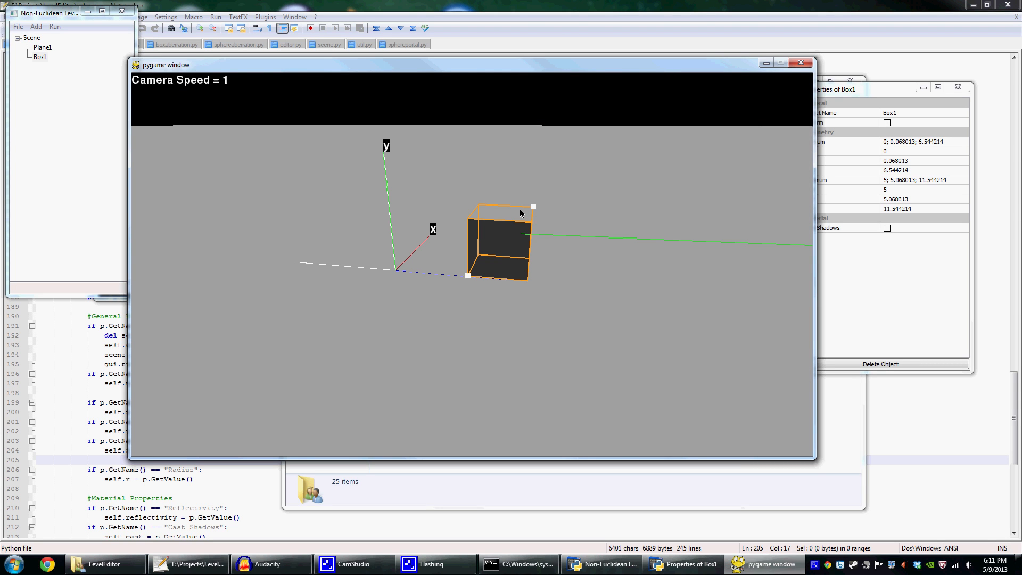
pyautogui.moveTo(514, 212)
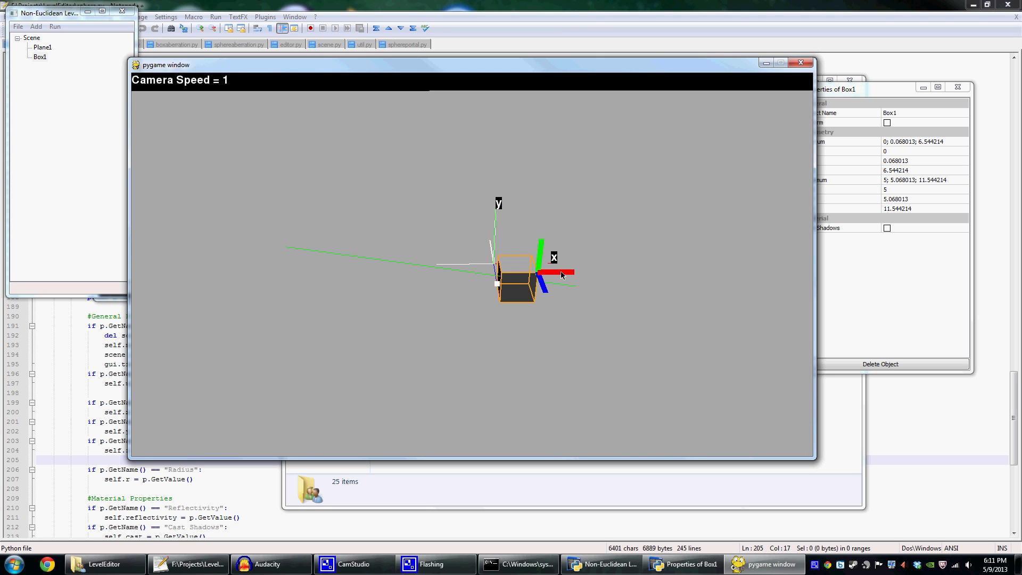
# Adjust Box1's position slightly upward with the viewport gizmo.
pyautogui.moveTo(568, 272); pyautogui.dragTo(731, 272)
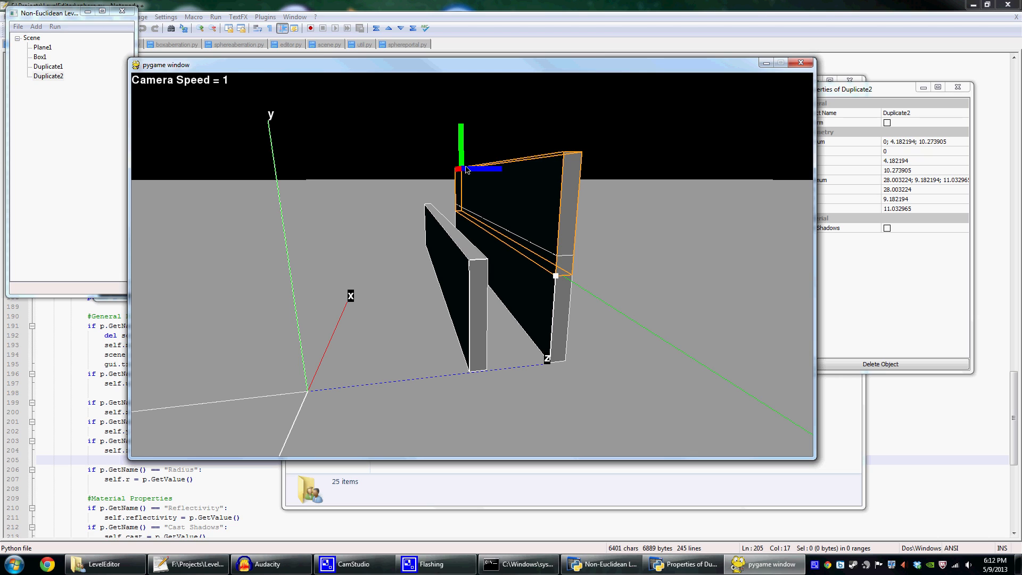
pyautogui.moveTo(566, 289)
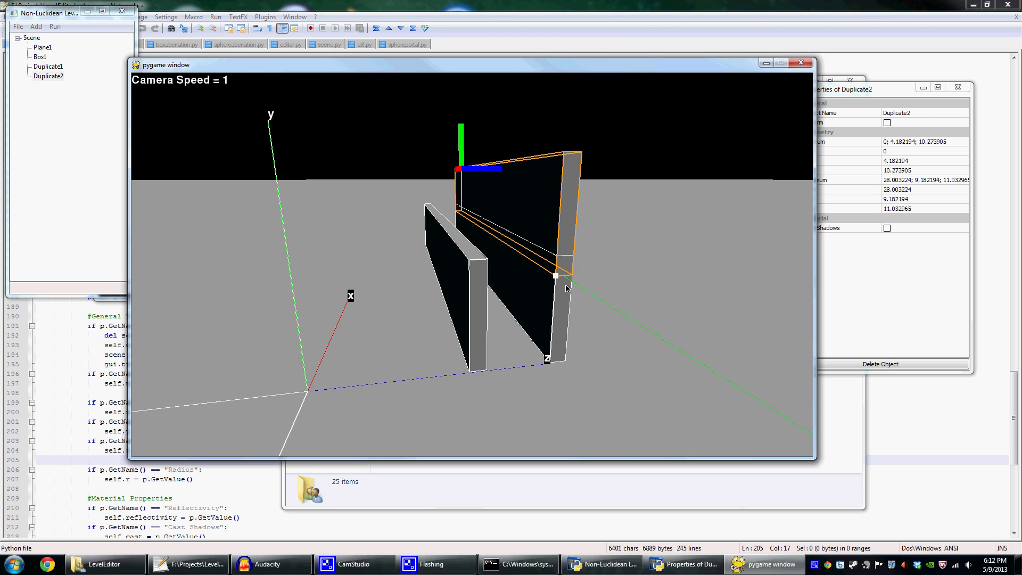
pyautogui.moveTo(495, 181)
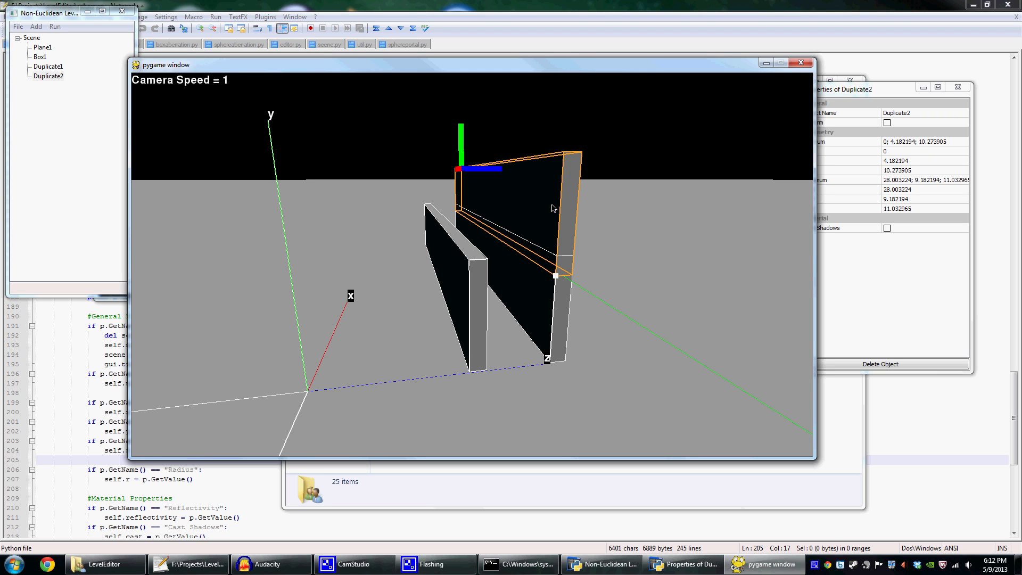
pyautogui.moveTo(547, 203)
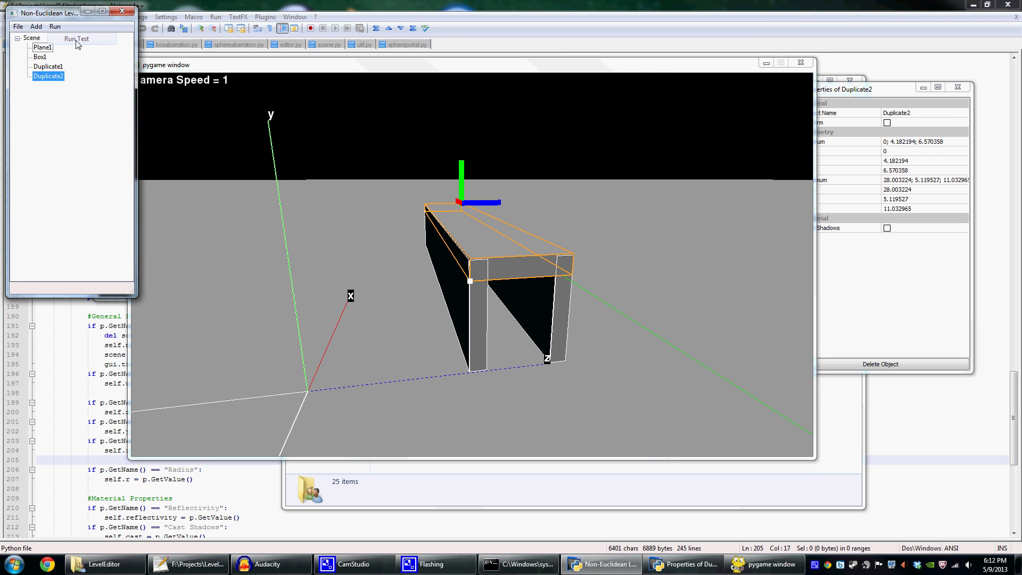
# Launch Run Test to preview the doorway in the SFML Shader window.
pyautogui.click(77, 39)
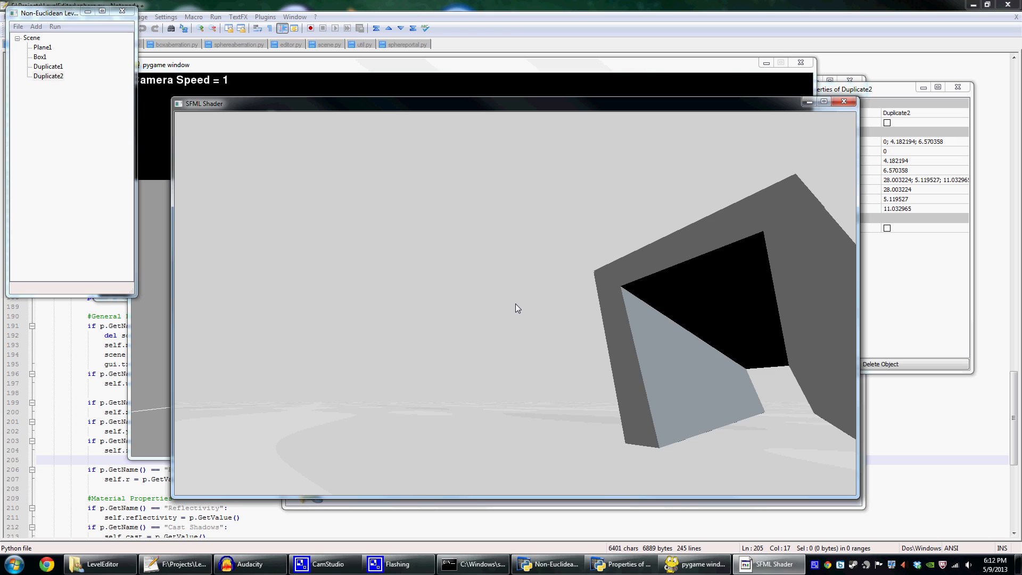
# Create BoxAberration1 and stretch it into a long block running through the hallway.
pyautogui.click(48, 76)
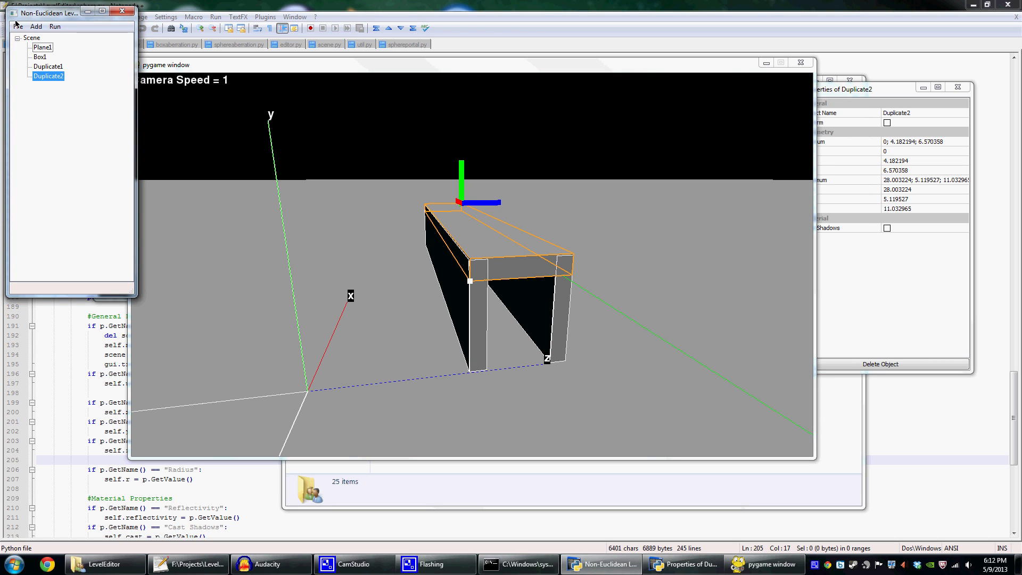
pyautogui.click(36, 26)
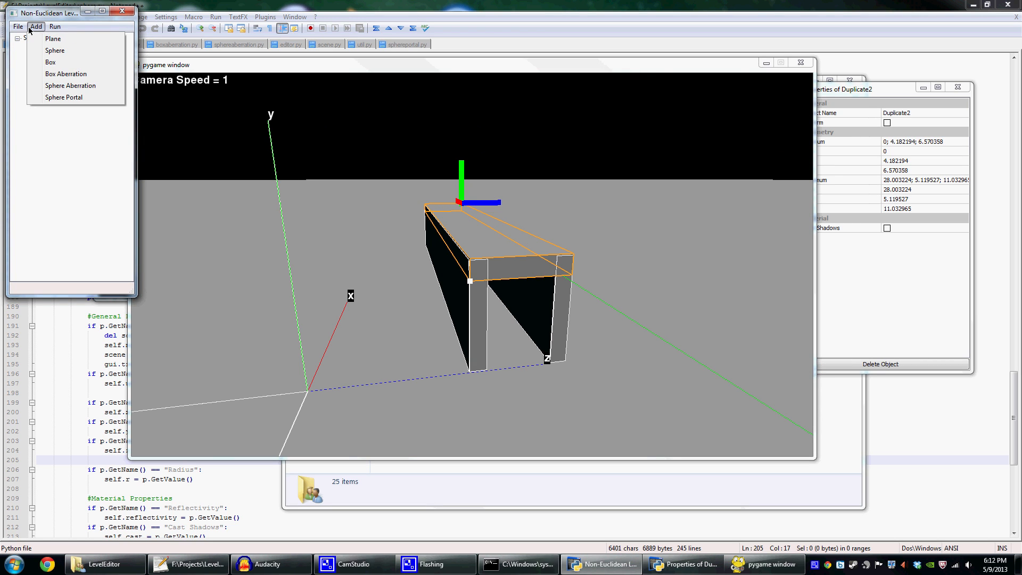
pyautogui.click(50, 62)
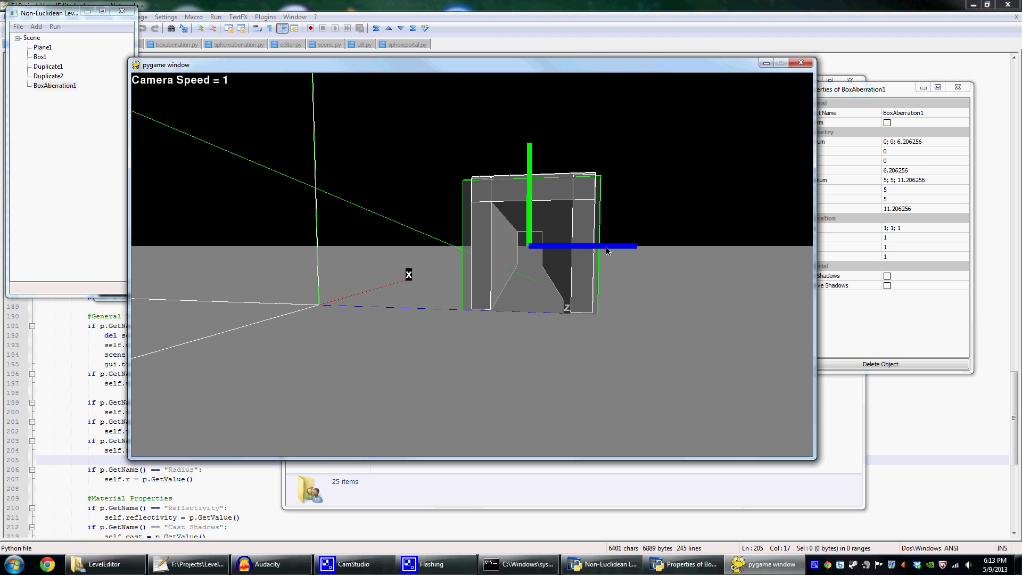
pyautogui.moveTo(606, 246); pyautogui.dragTo(528, 307)
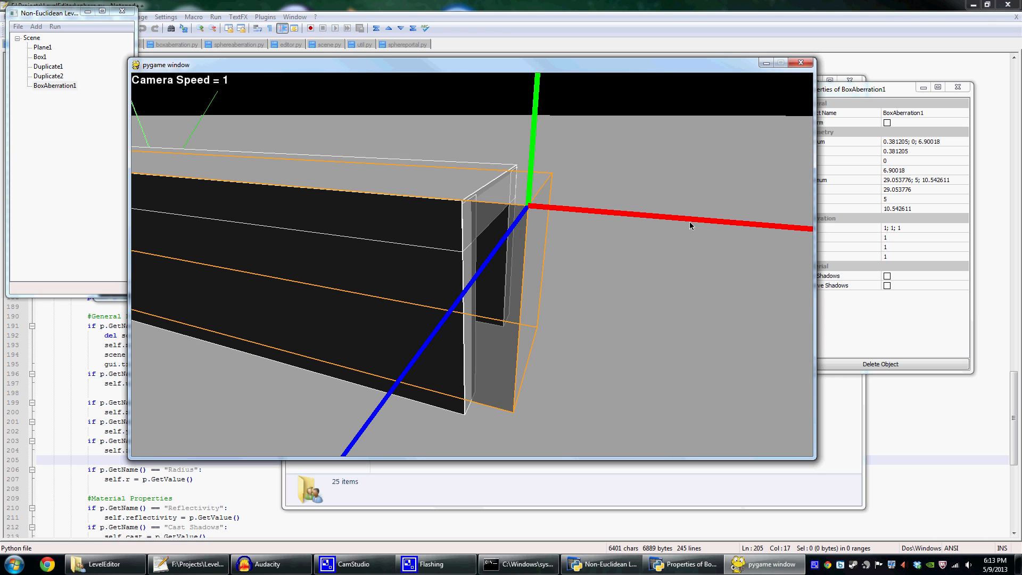
pyautogui.moveTo(690, 226); pyautogui.dragTo(642, 216)
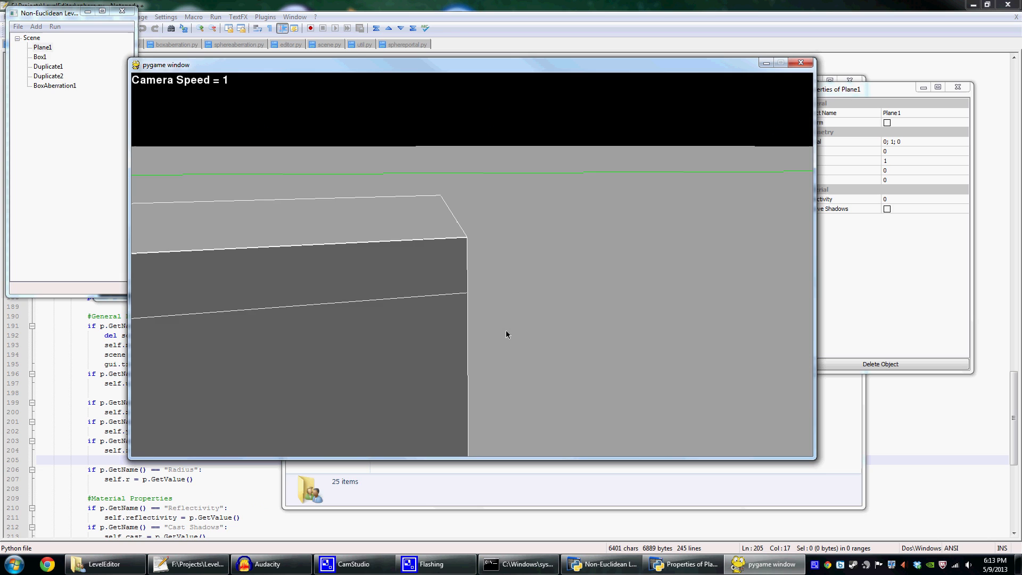
# Set BoxAberration1's Scale X to 10 so rays stretch tenfold along X.
pyautogui.click(54, 85)
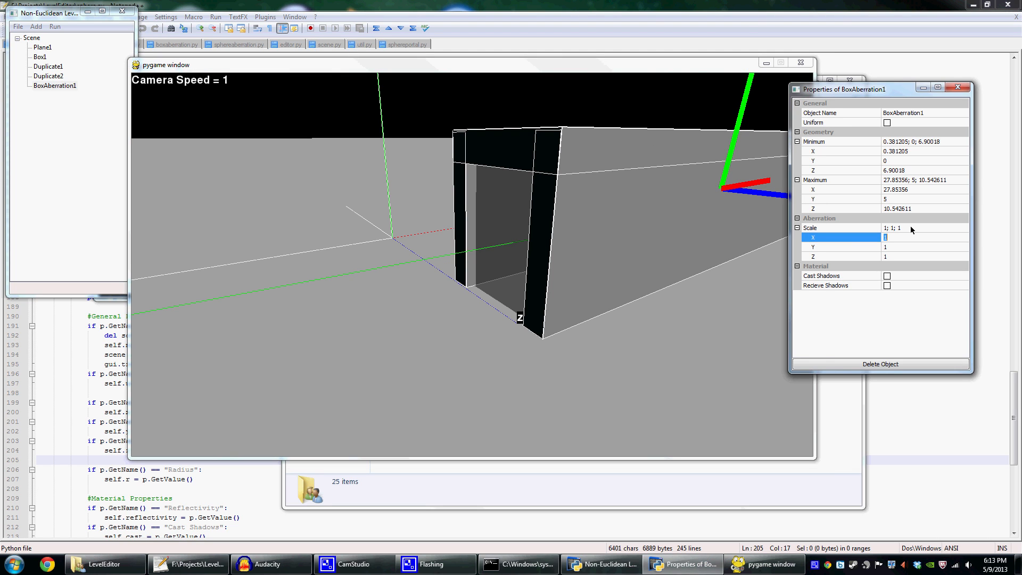
pyautogui.write('10')
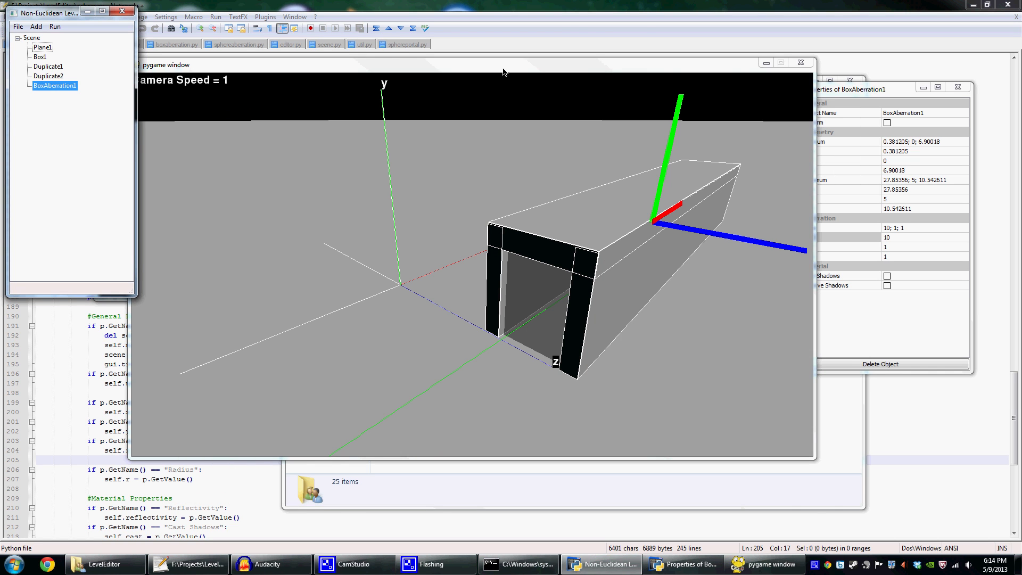
# Create Sphere1 and give it a reflectivity of 0.2.
pyautogui.click(36, 25)
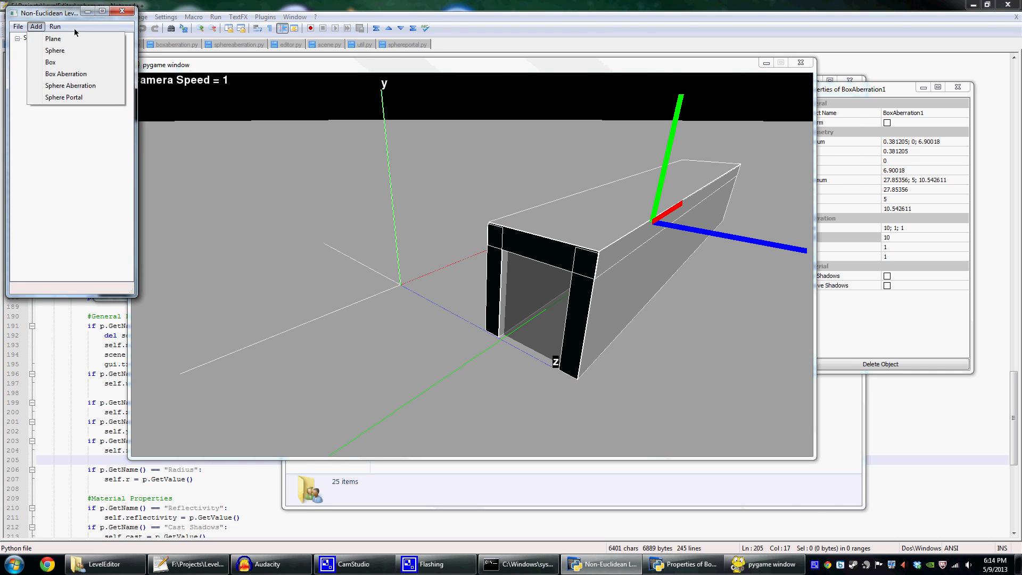
pyautogui.click(54, 50)
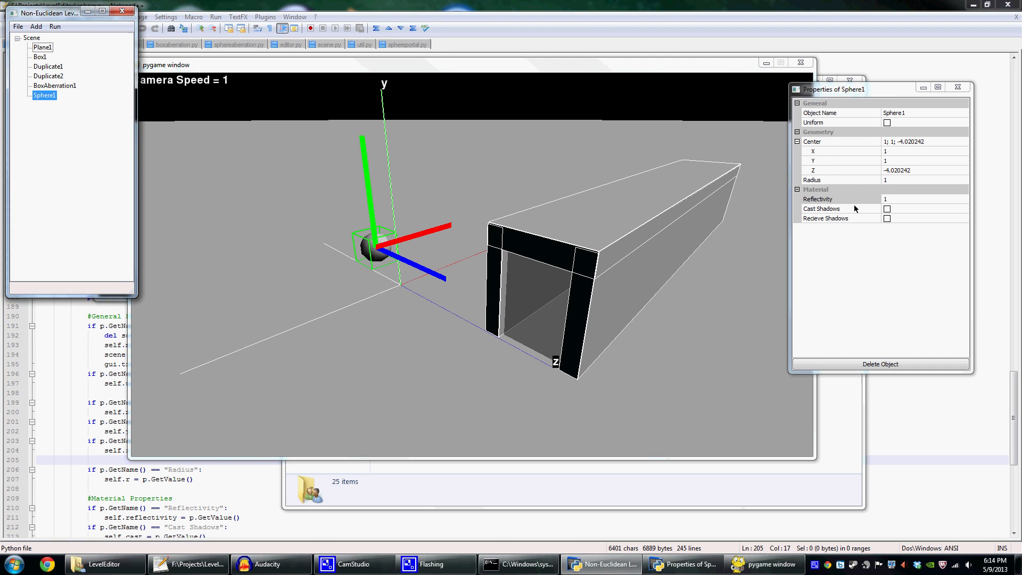
pyautogui.click(841, 200)
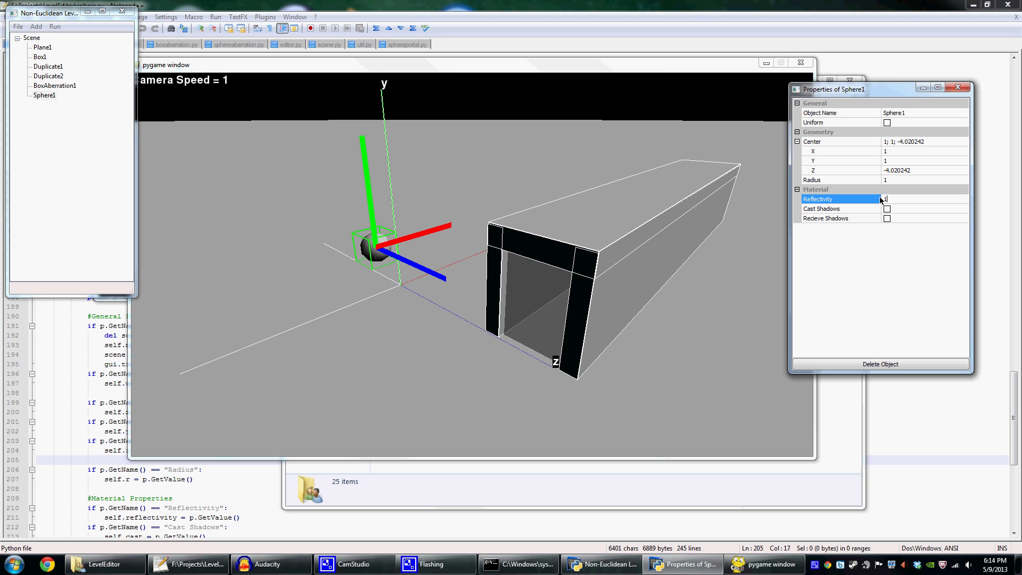
pyautogui.write('0.2')
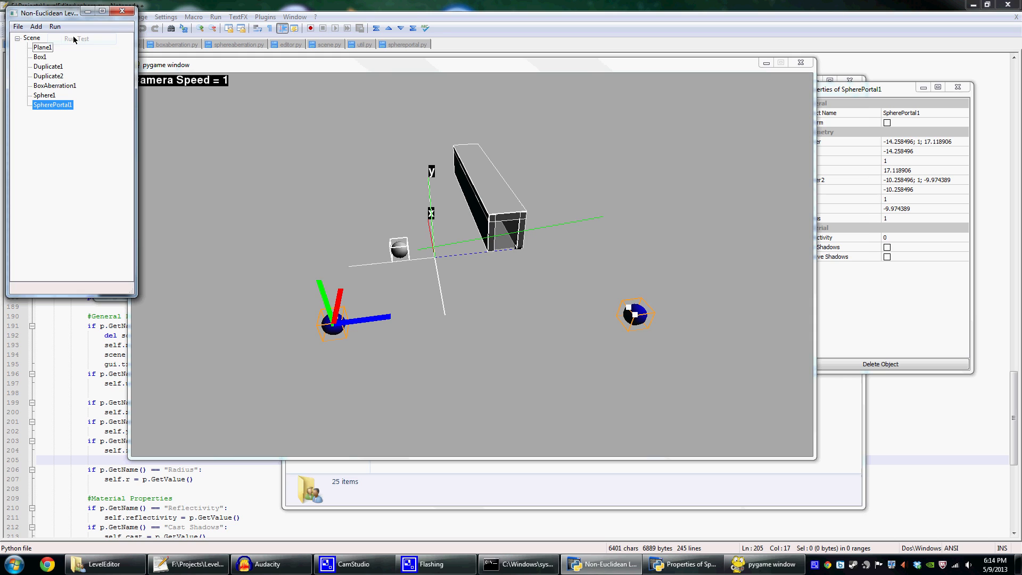
# Enlarge Sphere1 to radius 3.58, test-render it as a dome, then close the preview.
pyautogui.click(74, 38)
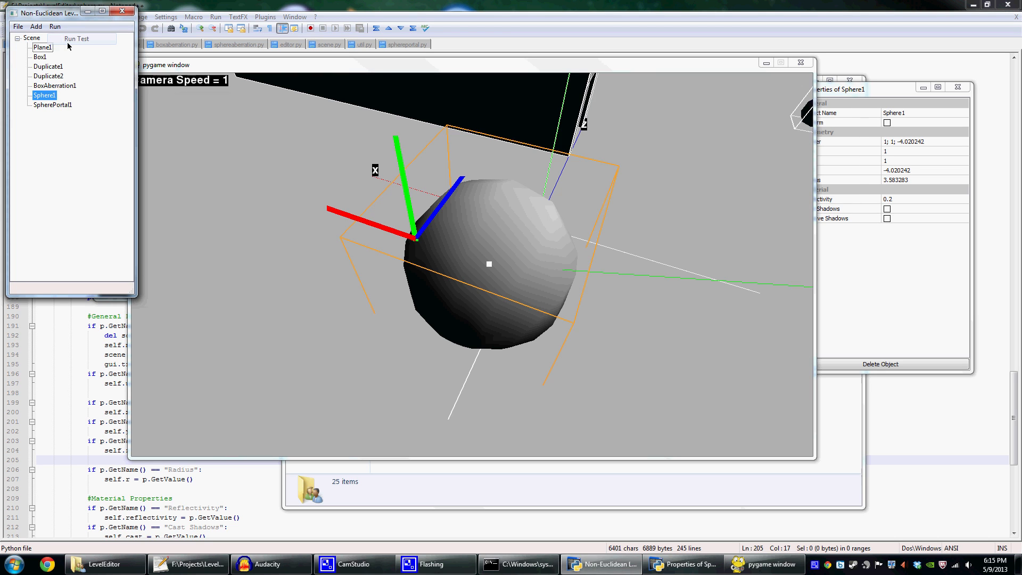
pyautogui.click(76, 38)
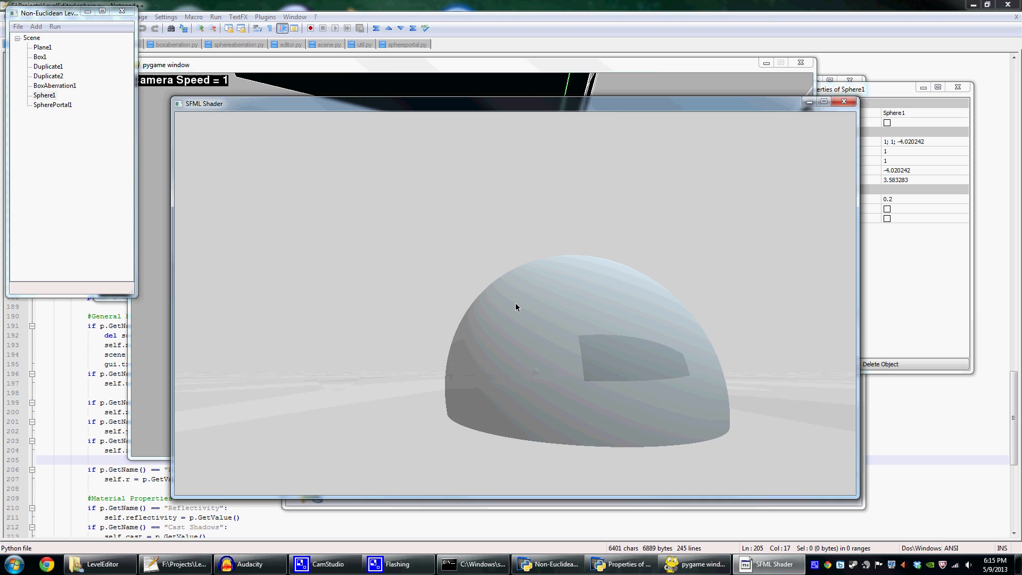
pyautogui.click(45, 94)
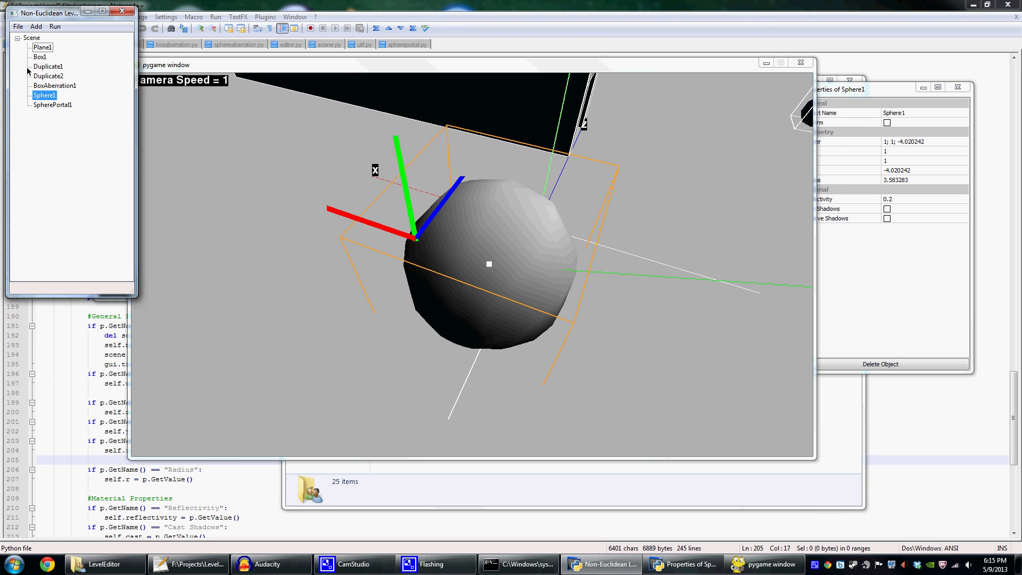
pyautogui.click(36, 25)
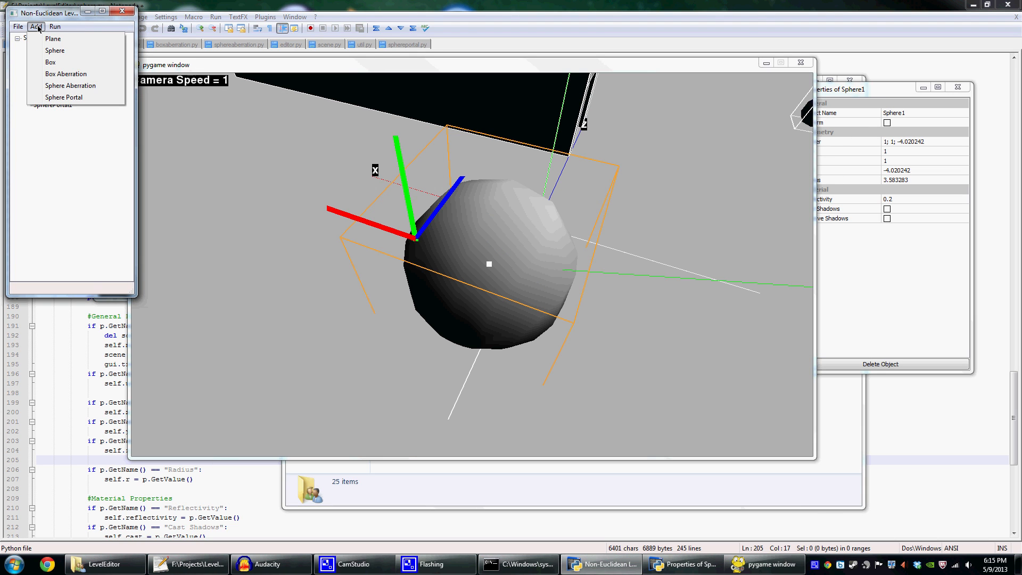
pyautogui.moveTo(70, 85)
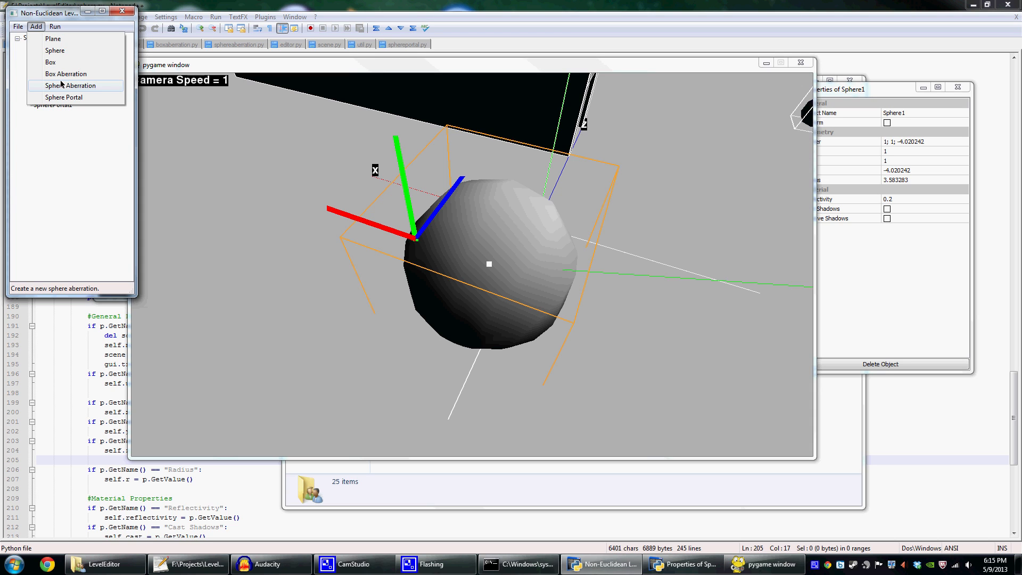
# Load the saved testlevel.xml scene from the Projects folder via File > Open.
pyautogui.click(18, 26)
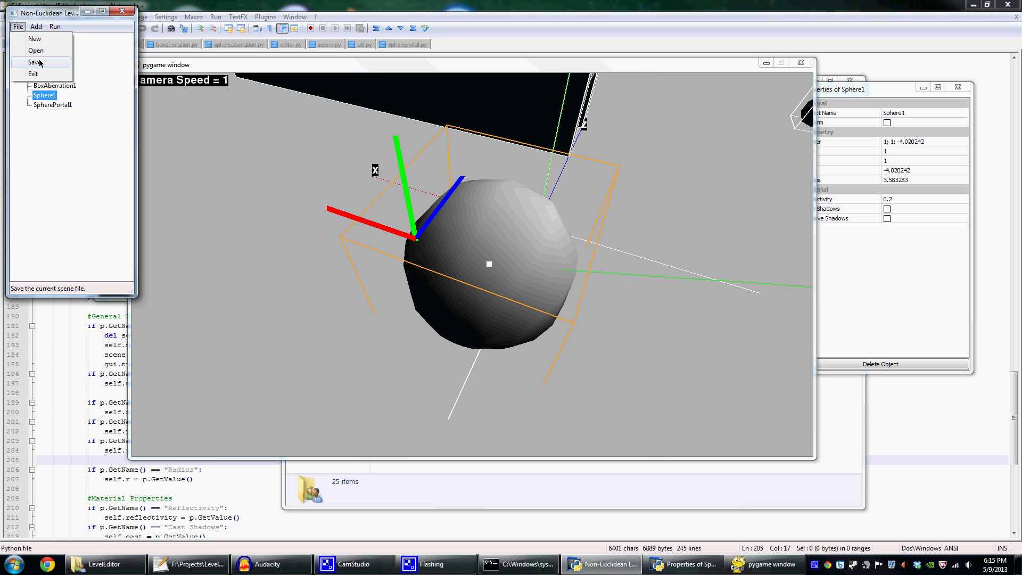
pyautogui.click(35, 50)
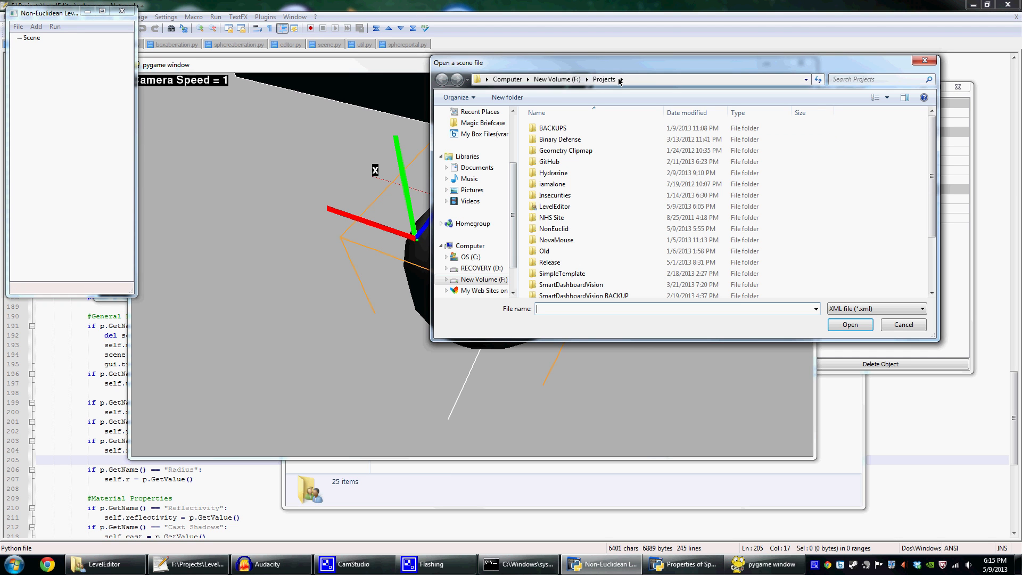
pyautogui.click(555, 280)
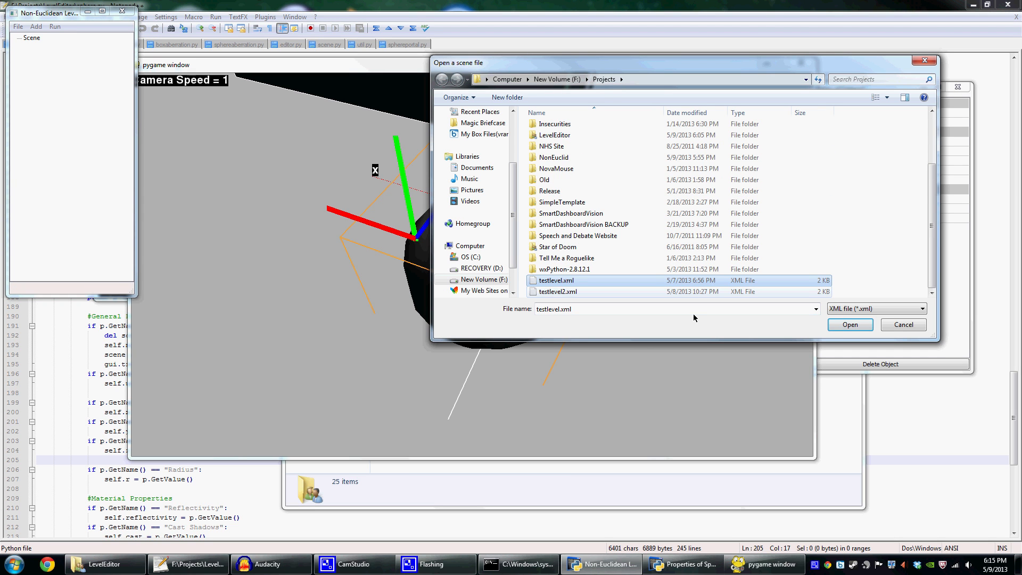
pyautogui.click(850, 325)
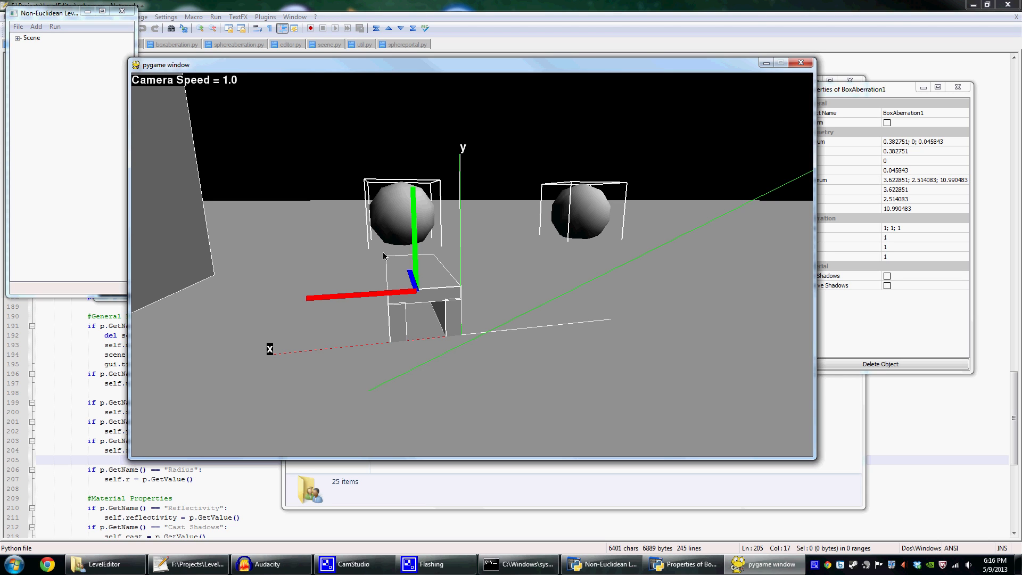
pyautogui.moveTo(285, 154)
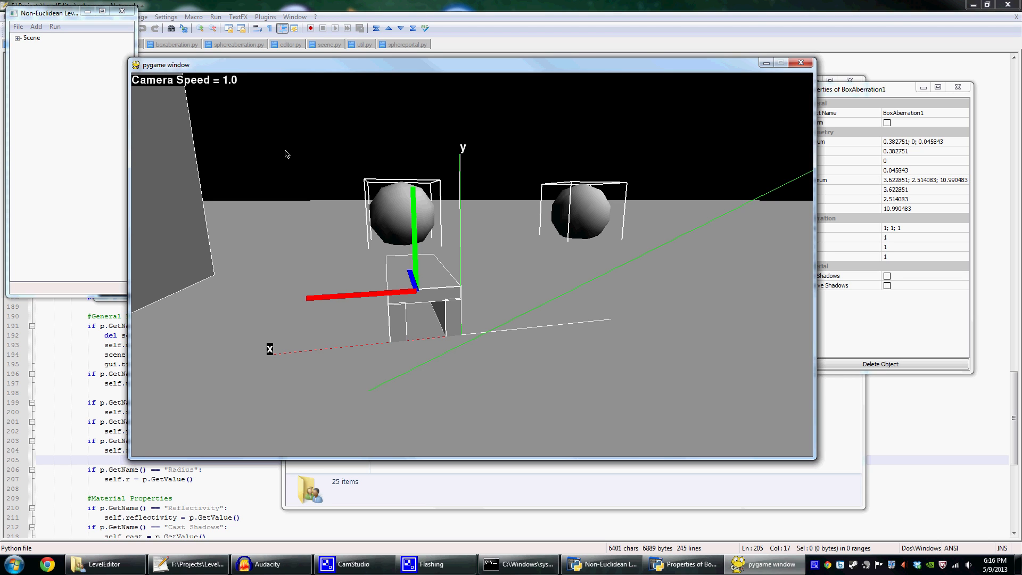
pyautogui.moveTo(265, 155)
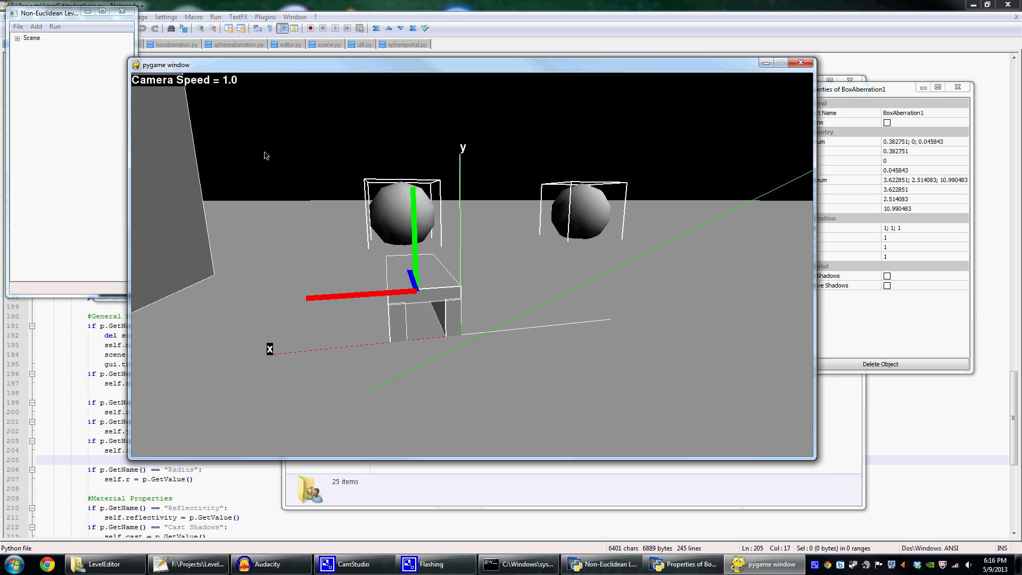